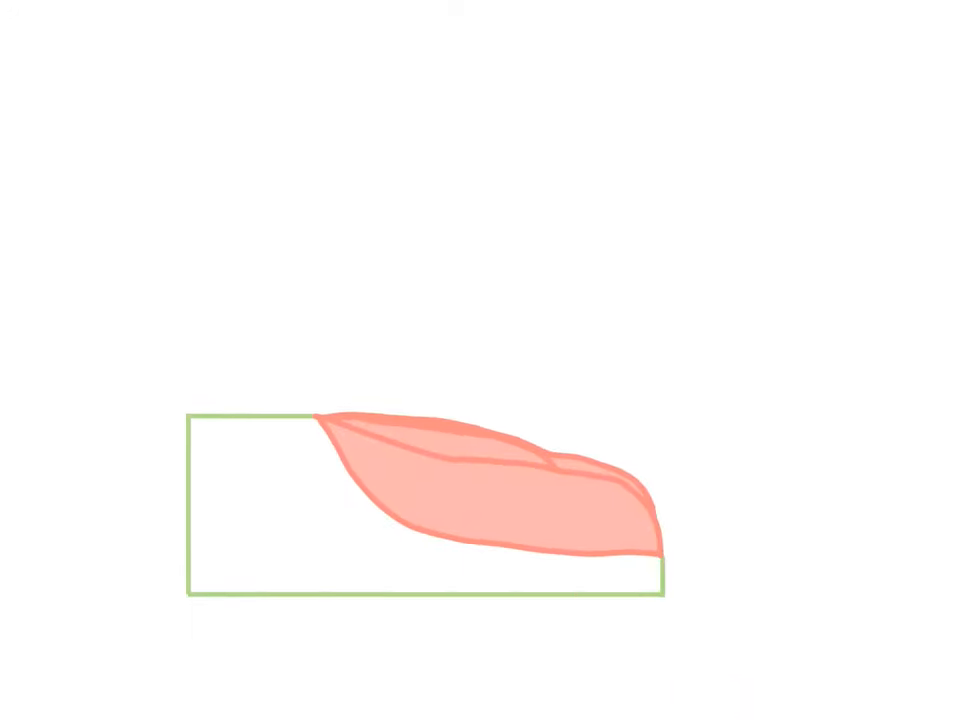
pyautogui.scroll(-3)
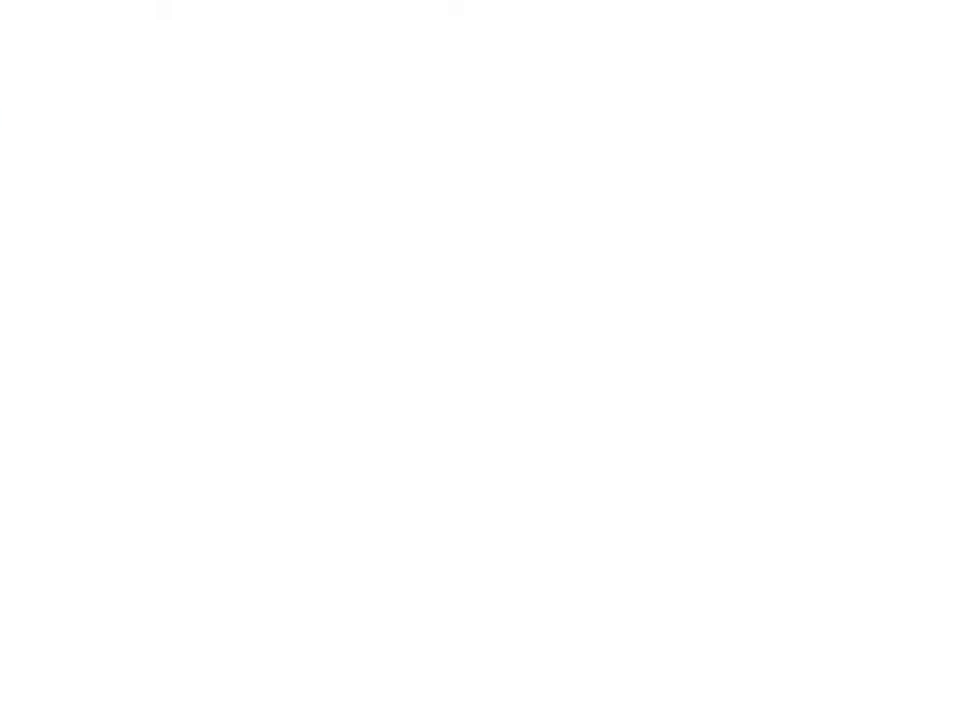
pyautogui.write('Natal t')
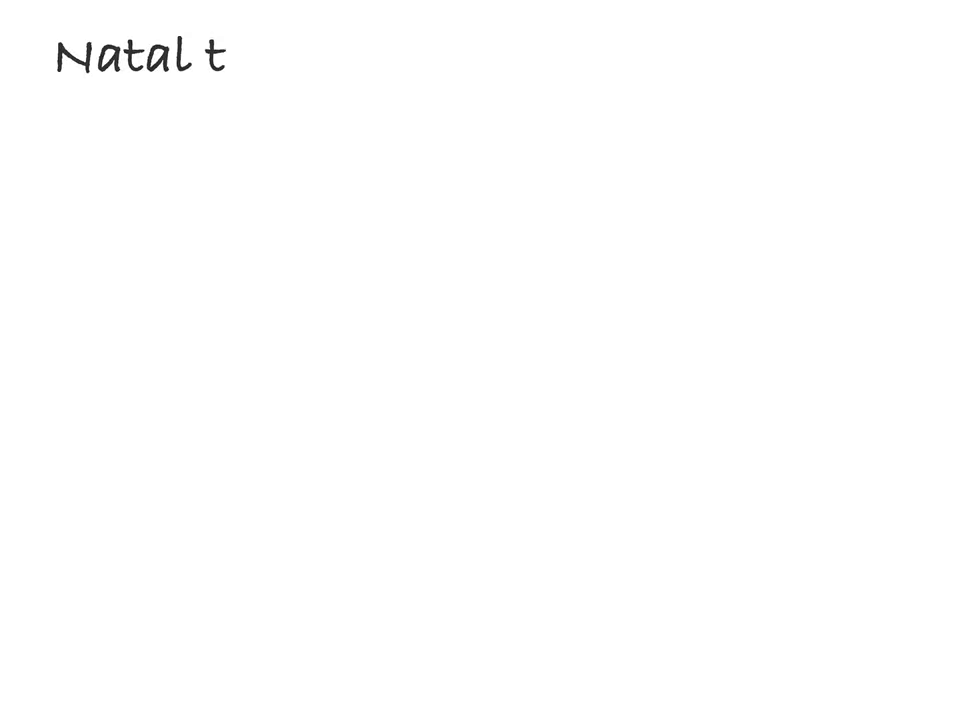
pyautogui.write('eeth')
pyautogui.write('Neonatal')
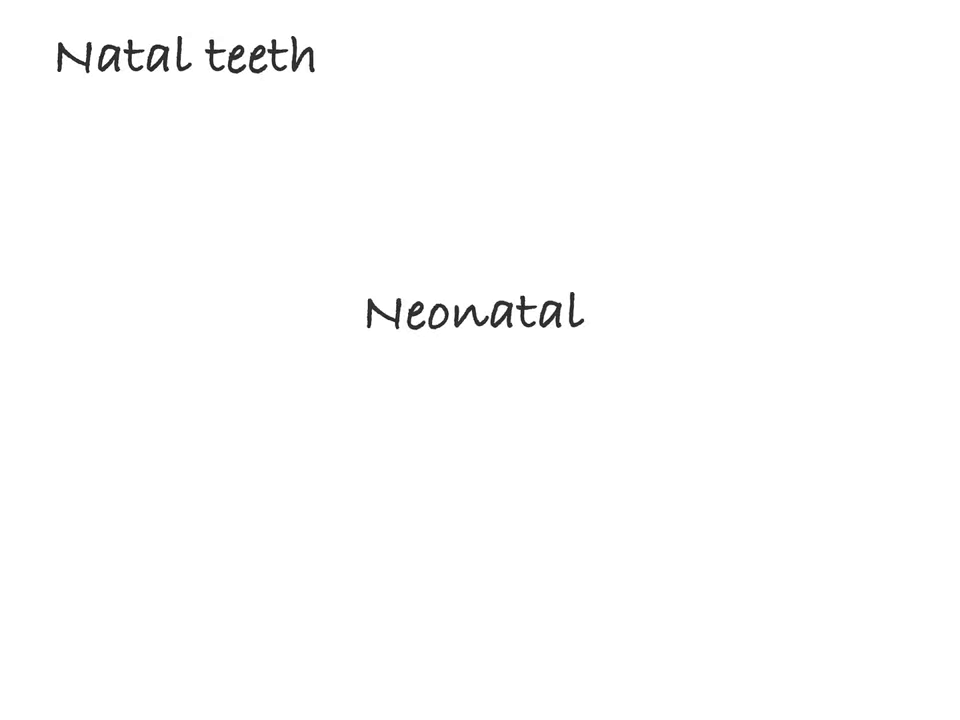
pyautogui.write('teeth')
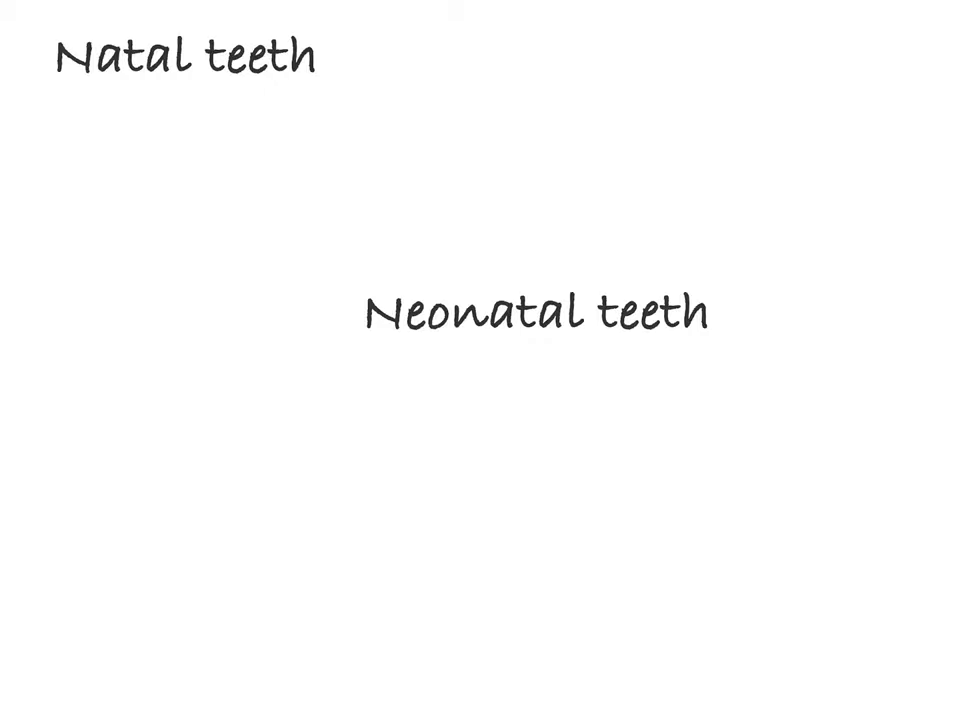